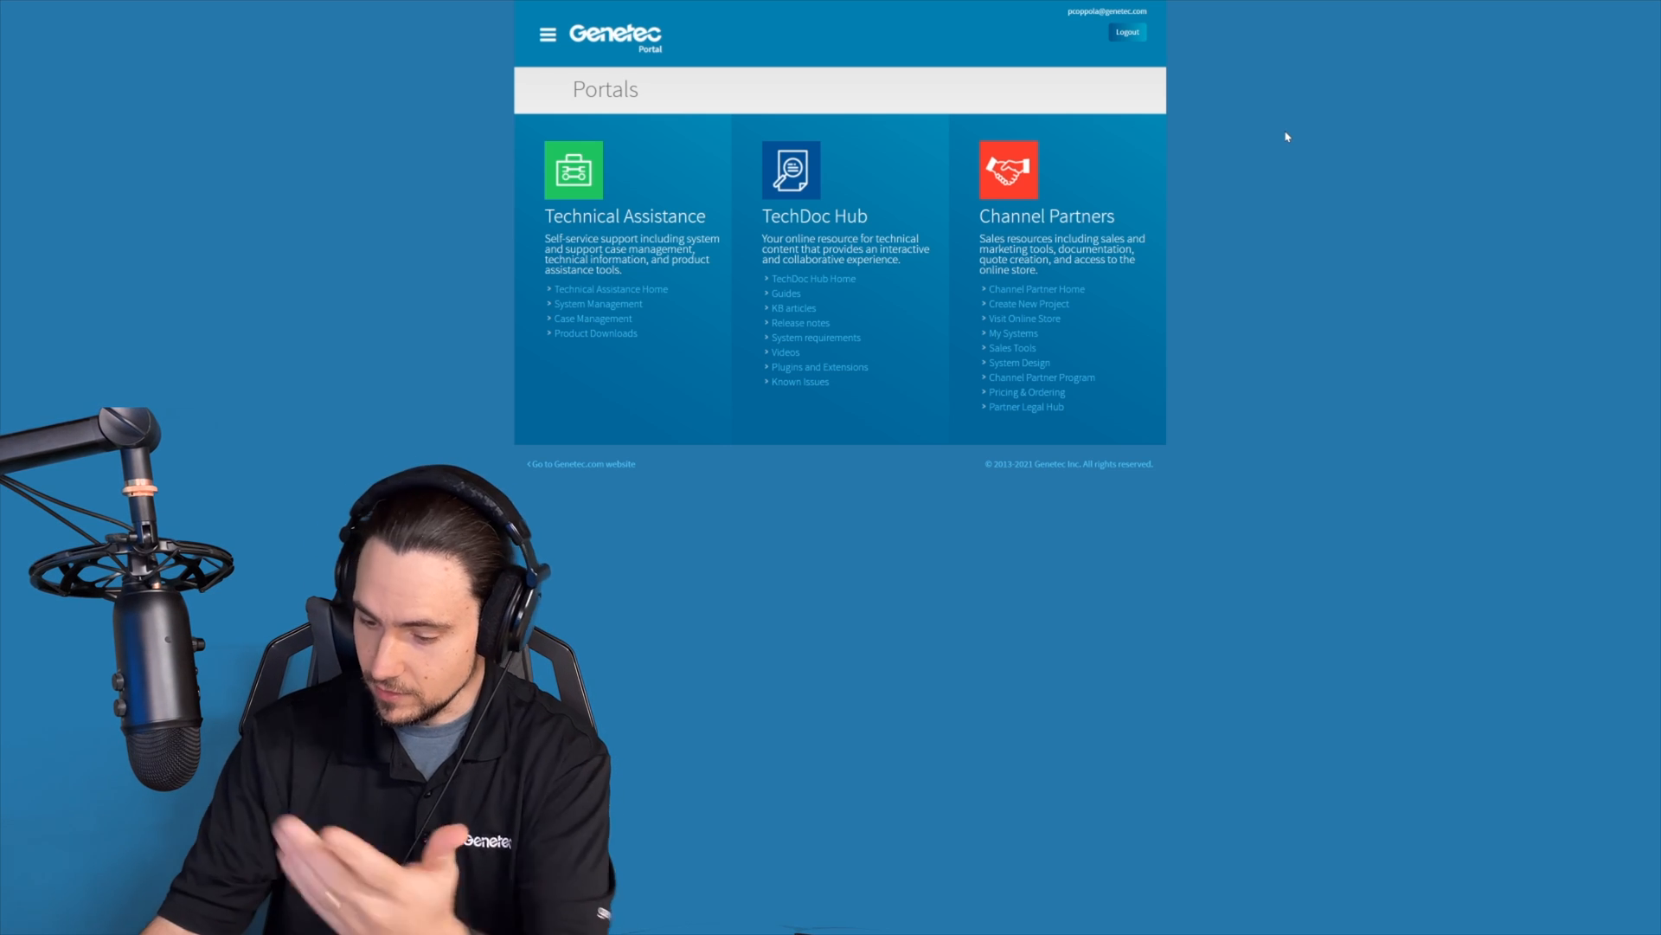
Bring up the Synergis Software 11.1.0 product downloads in the Download Finder.
{"action": "left_click", "coordinate": [595, 332]}
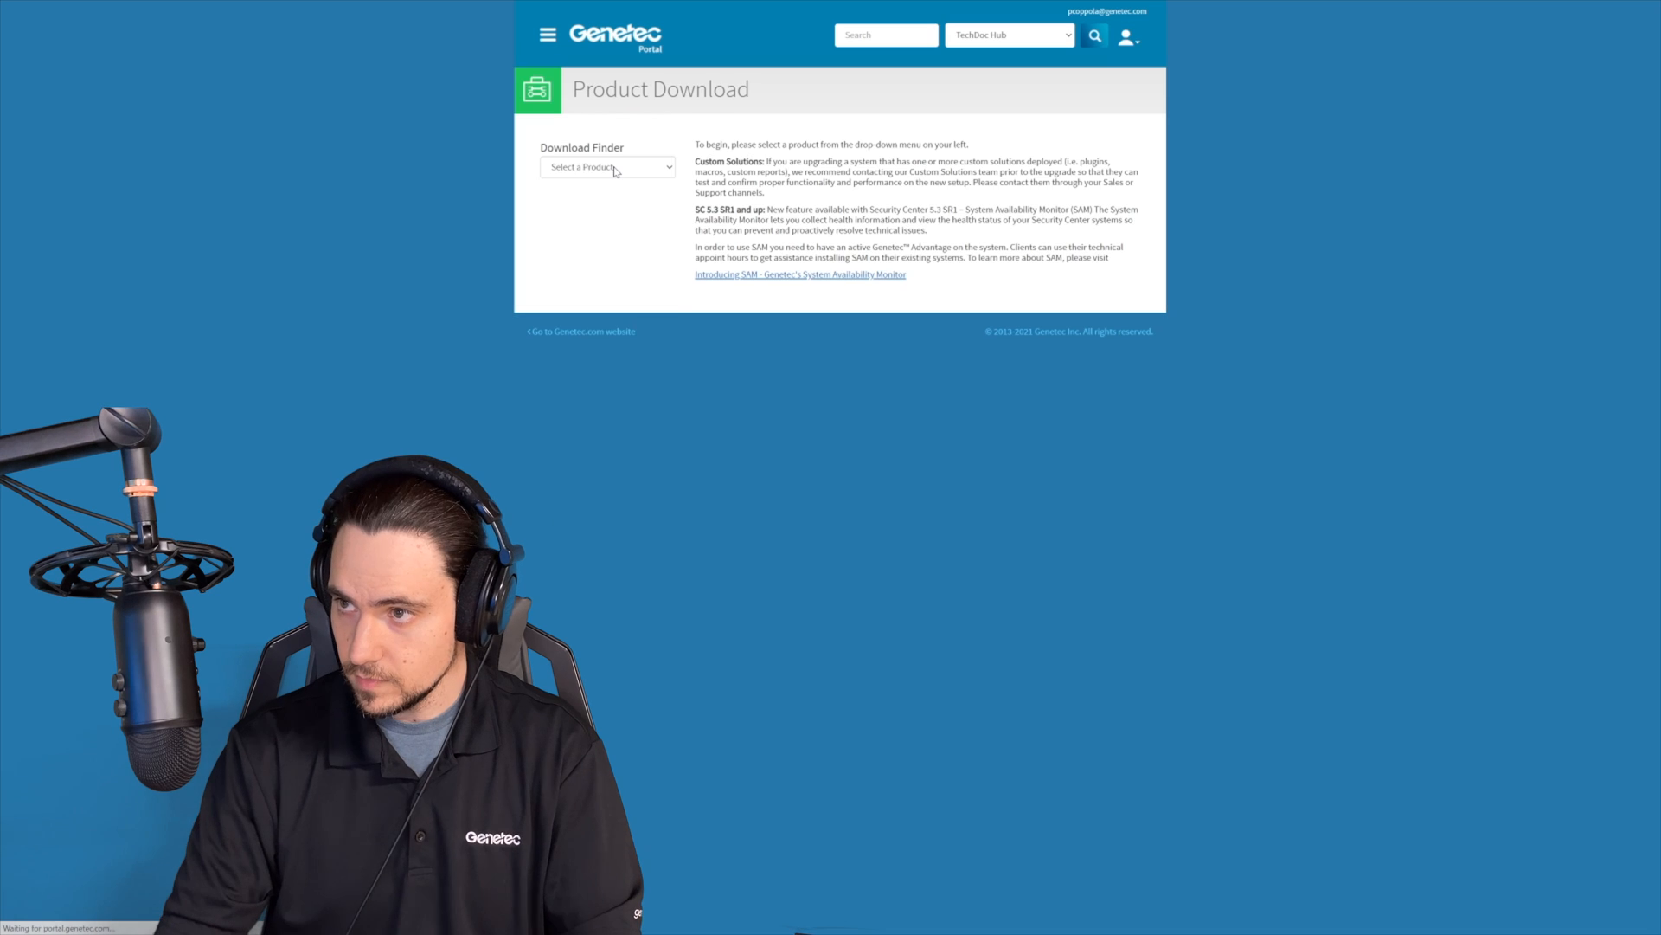
{"action": "left_click", "coordinate": [607, 166]}
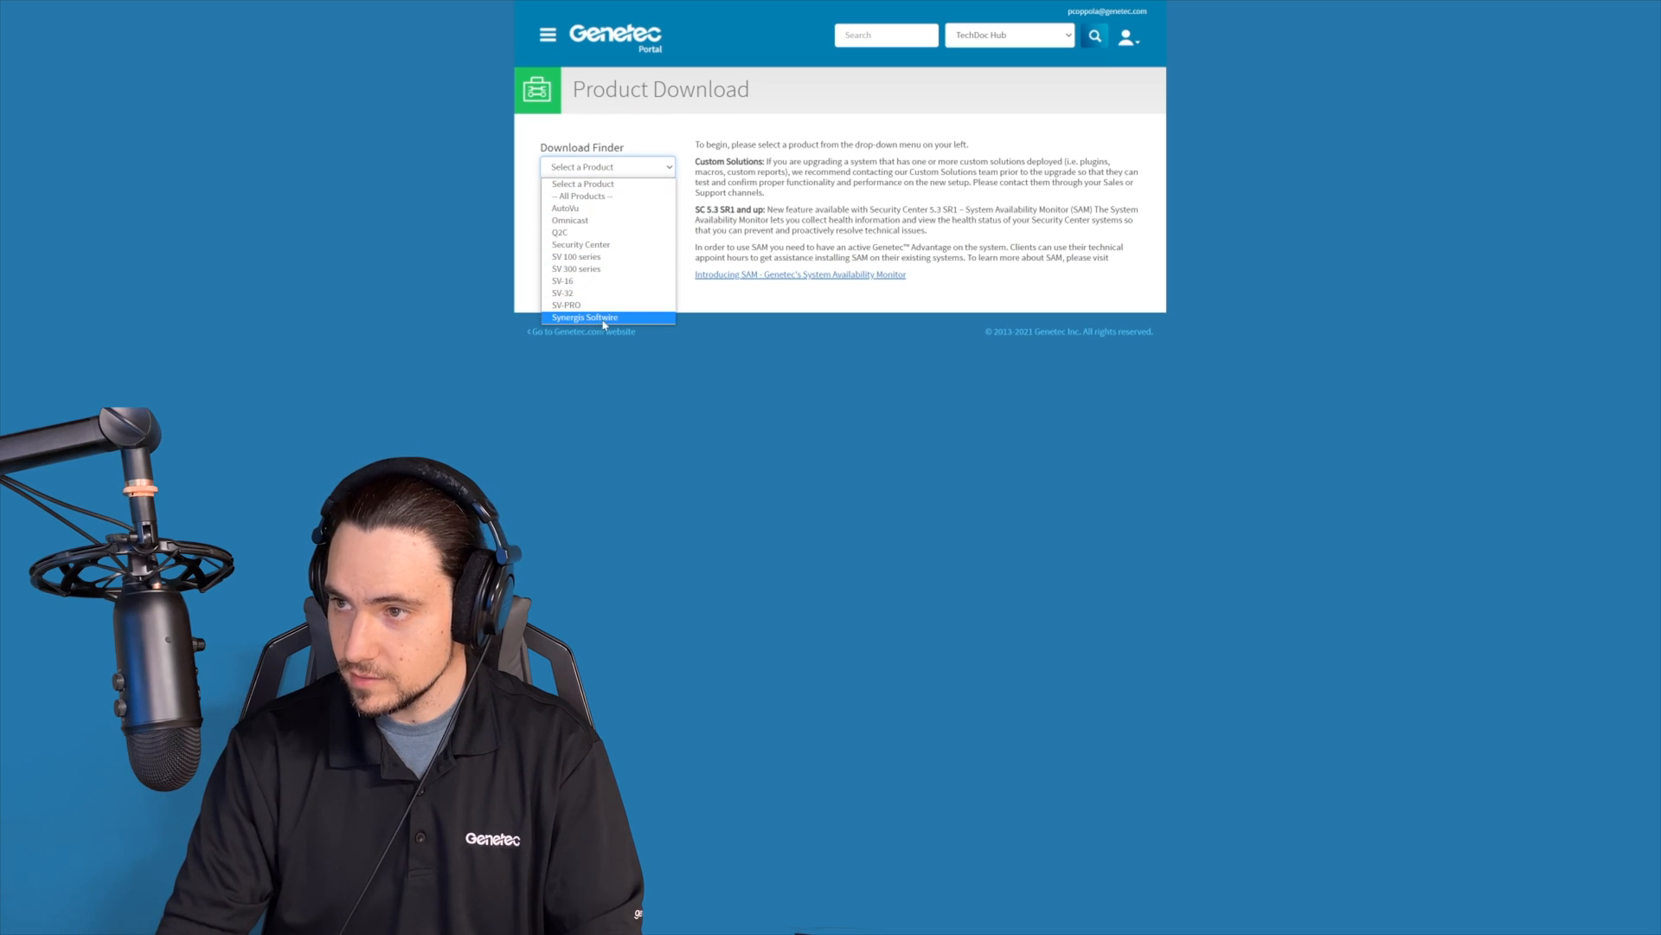
{"action": "left_click", "coordinate": [585, 316]}
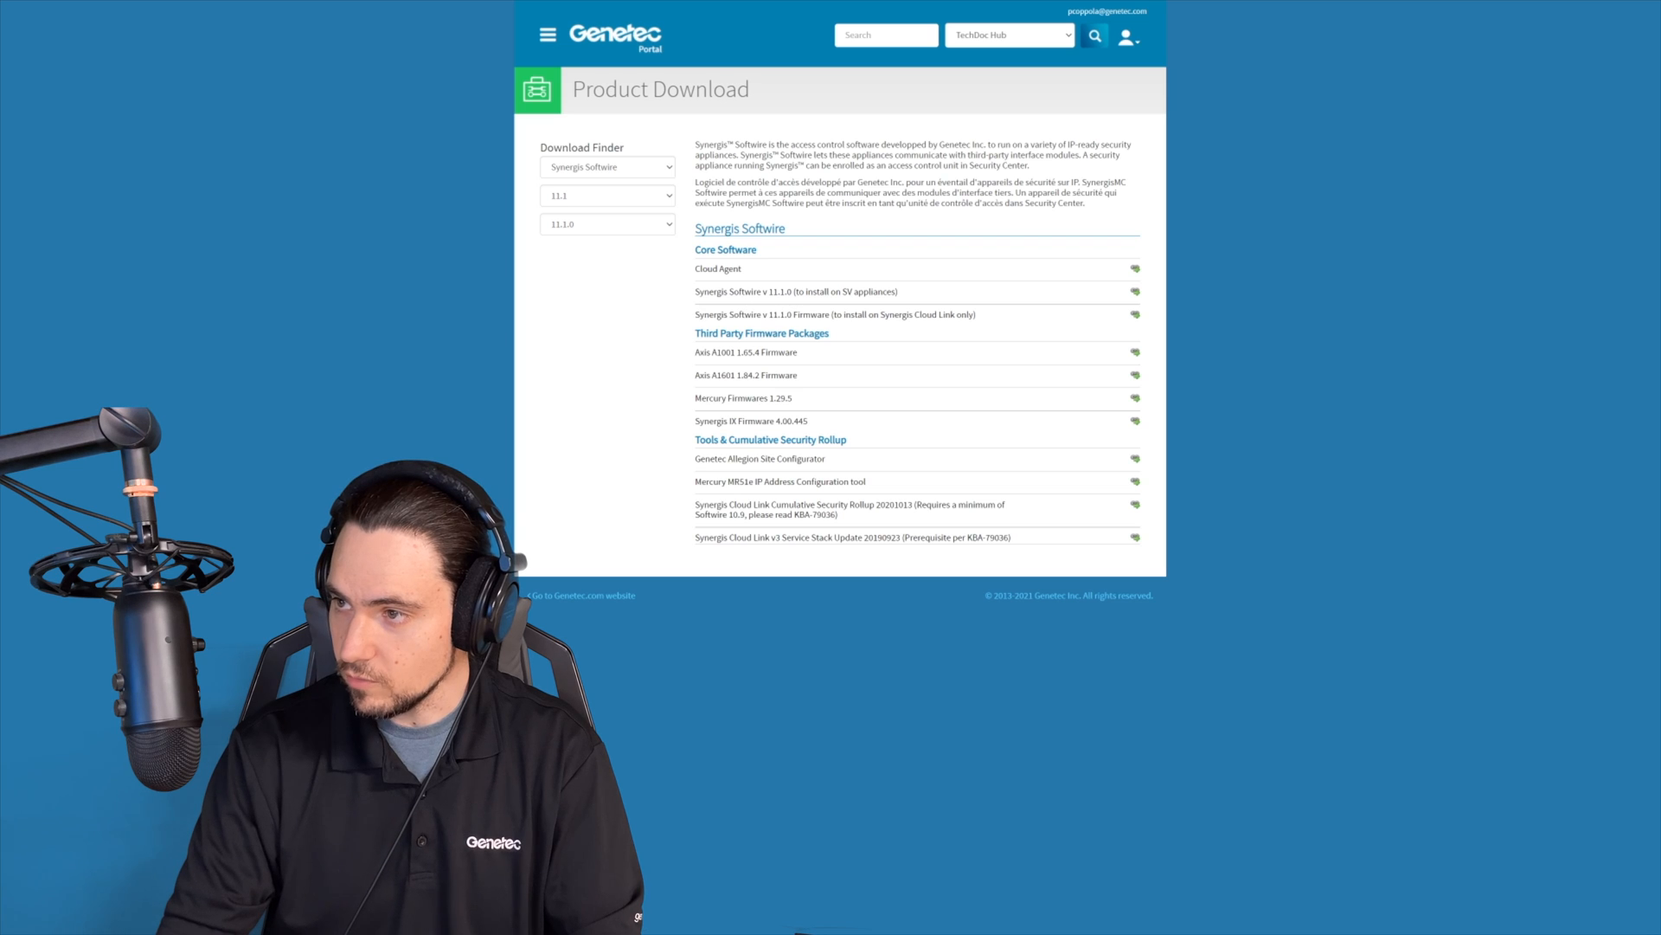
{"action": "double_click", "coordinate": [782, 291]}
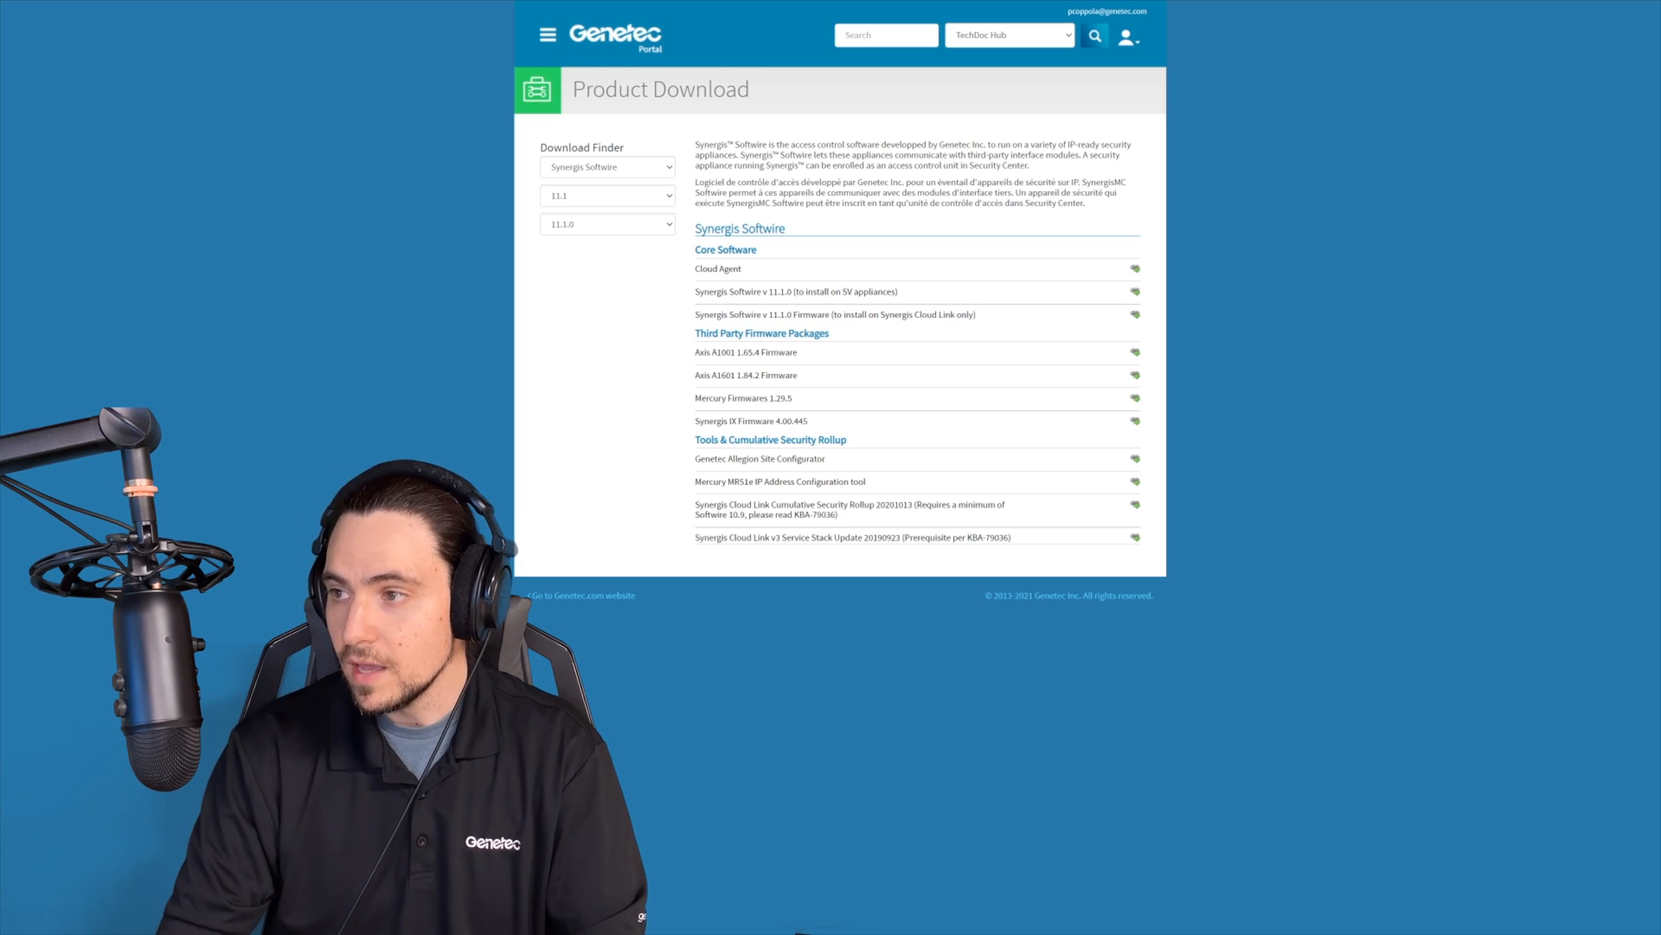
{"action": "left_click_drag", "start_coordinate": [815, 291], "coordinate": [900, 291]}
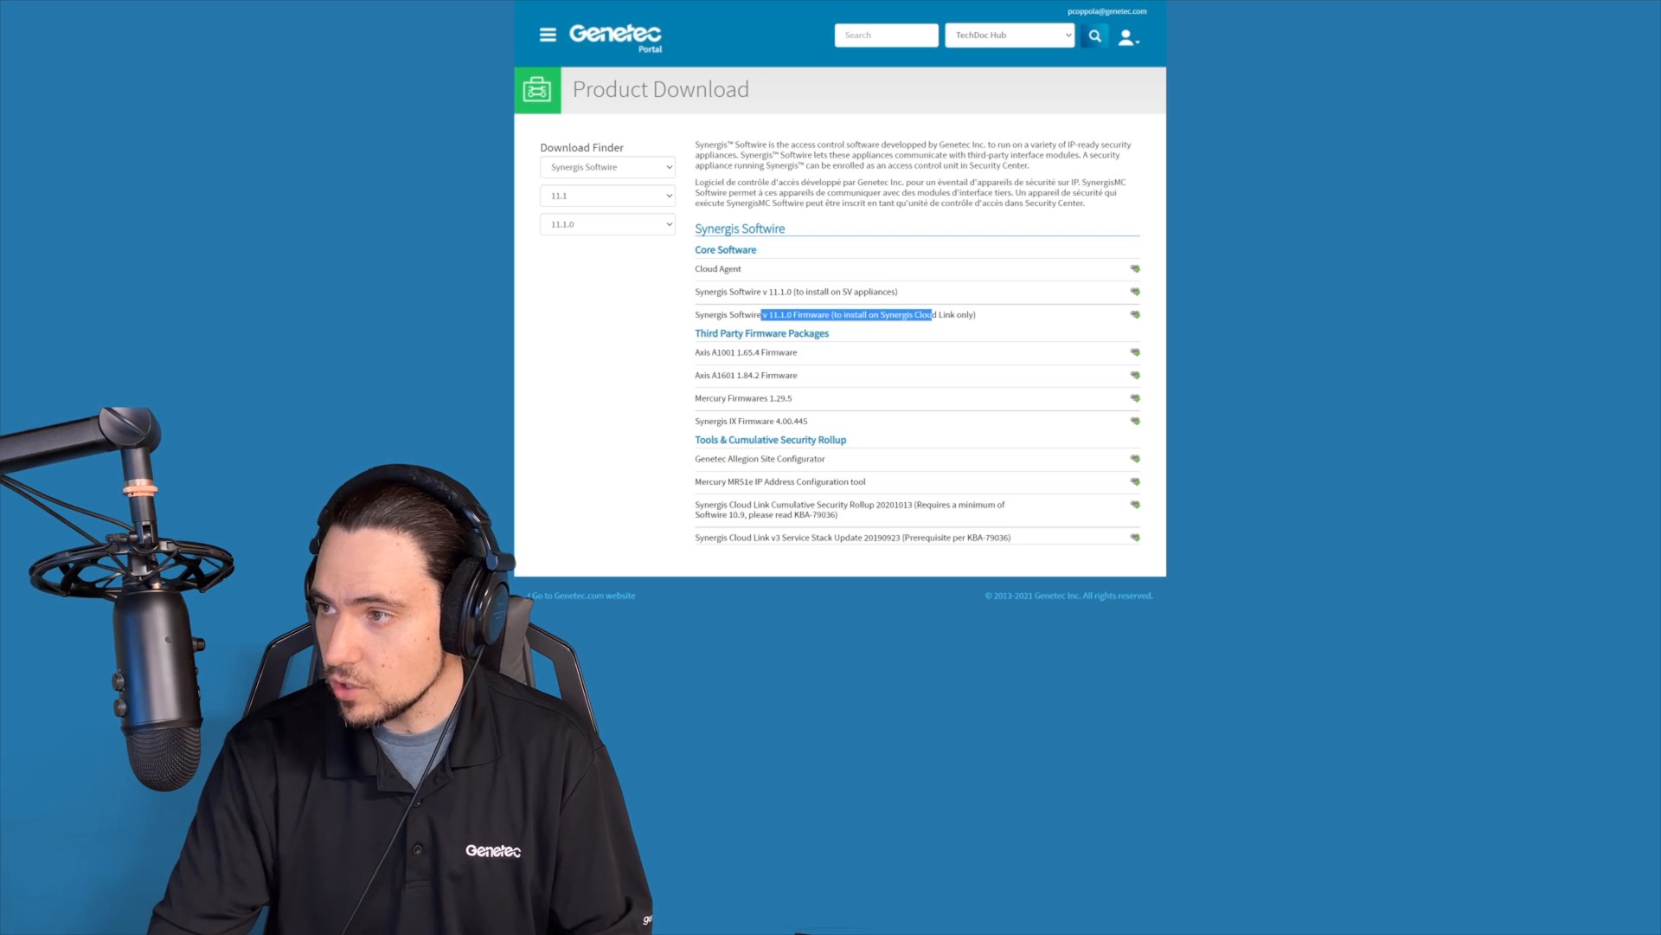
Download the Synergis Cloud Link firmware package from the portal.
{"action": "left_click", "coordinate": [1136, 318]}
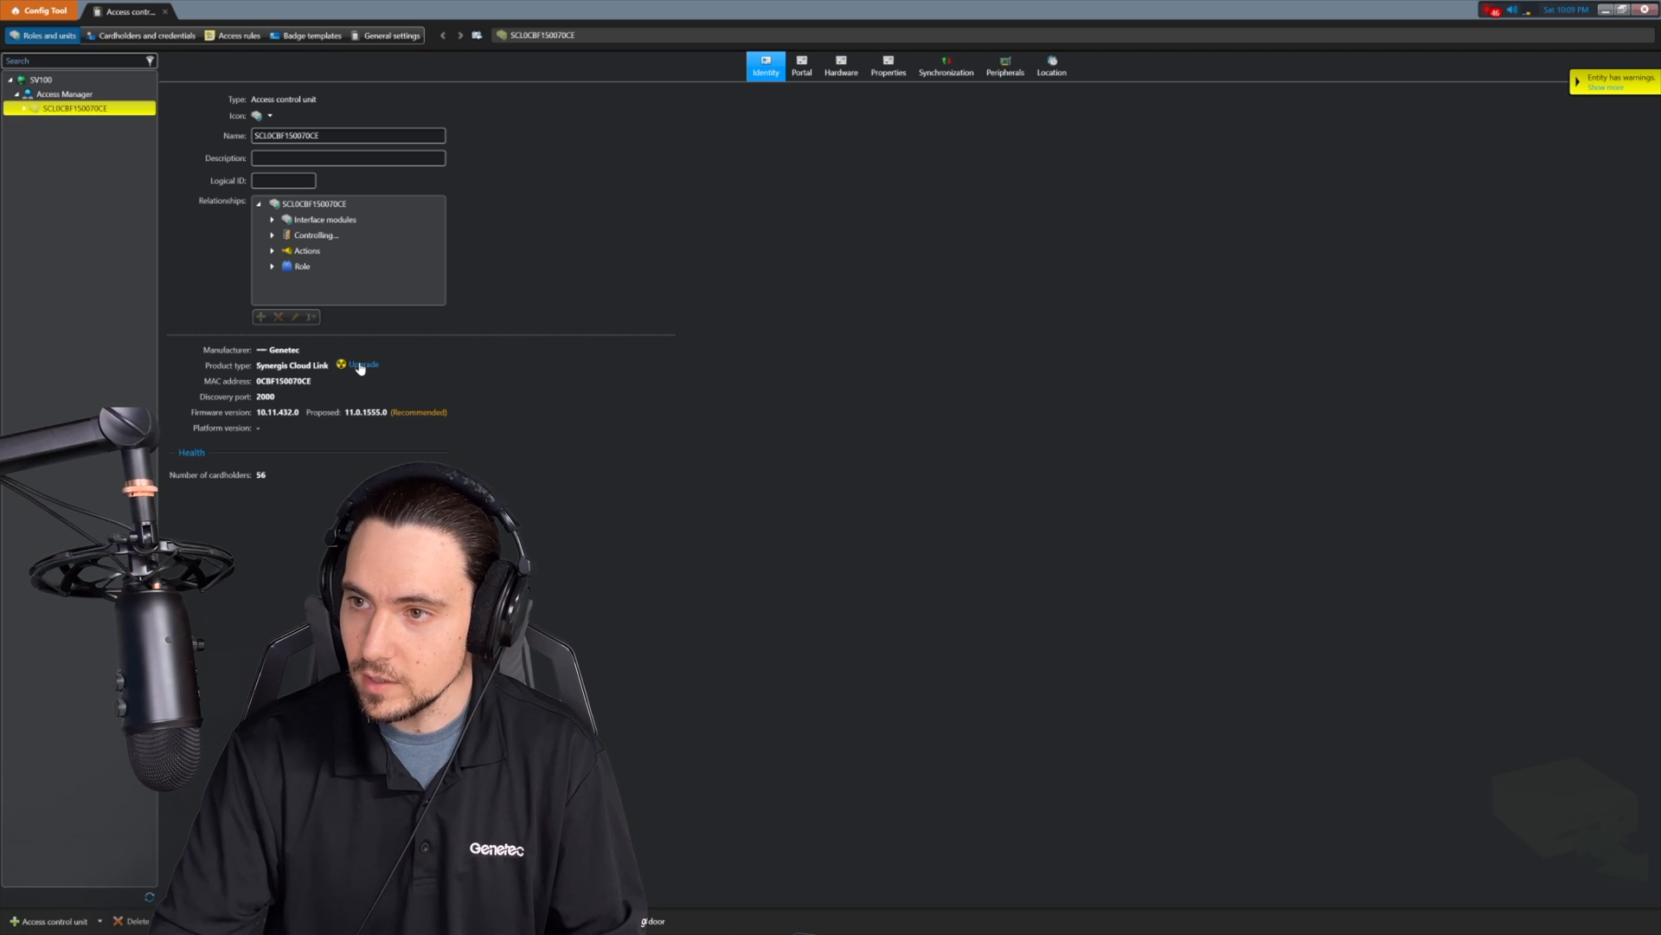
Start a firmware upgrade of the Cloud Link unit and browse Local Disk (C:) for Softwire_11.1.831.0.sfw.
{"action": "left_click", "coordinate": [364, 365]}
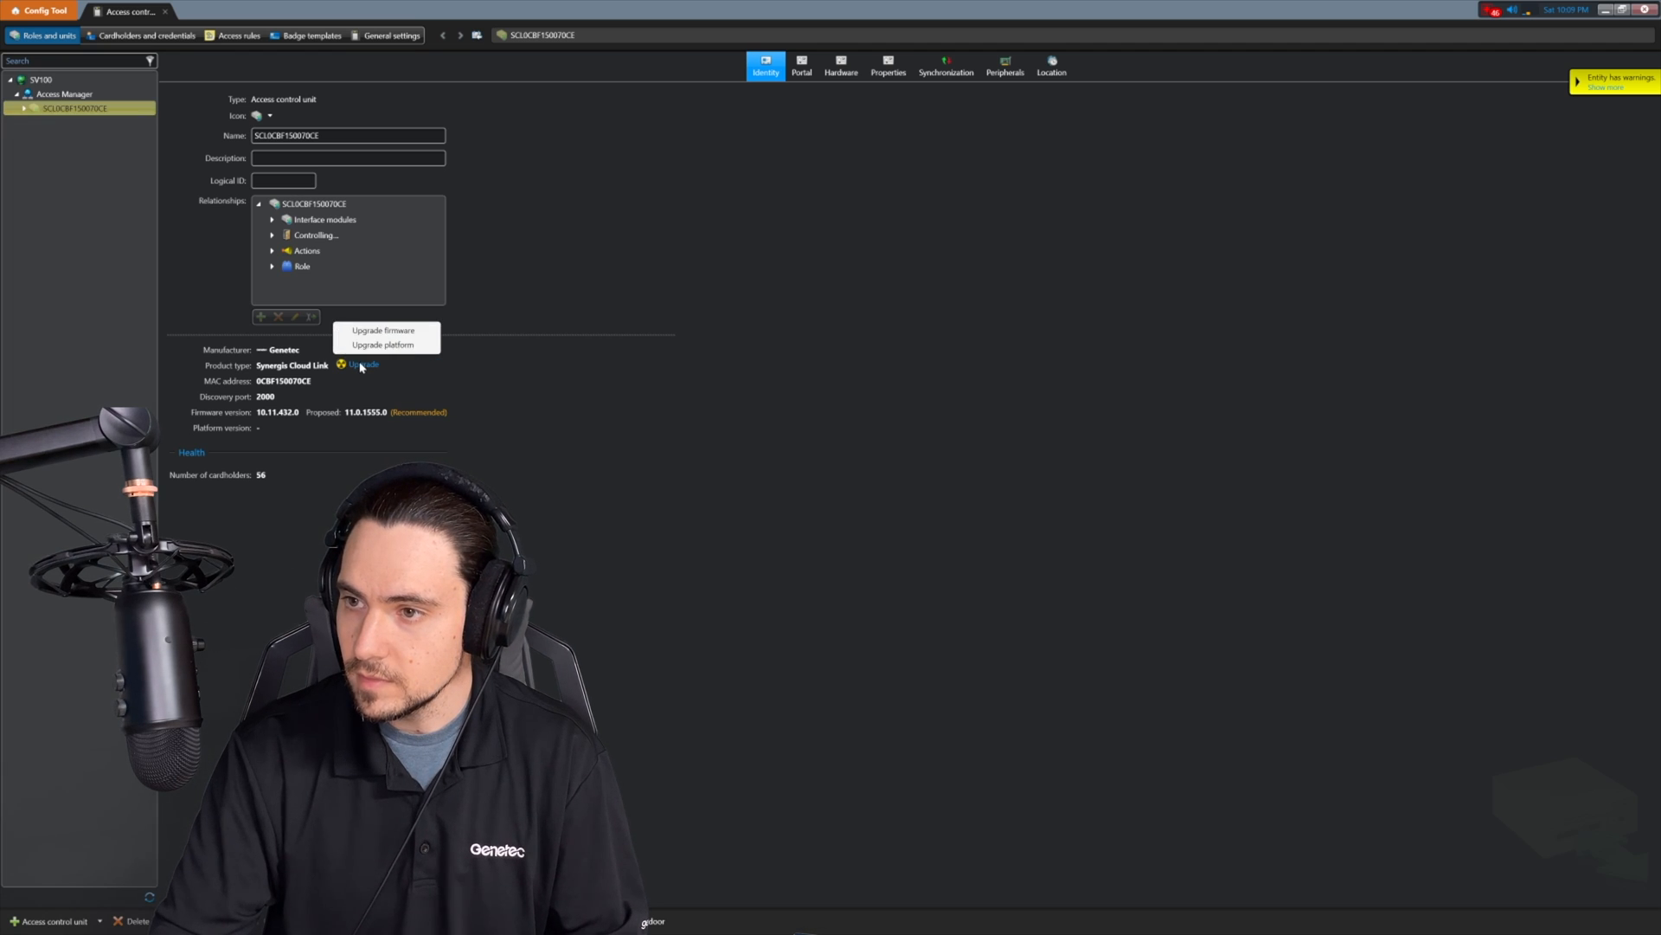
{"action": "left_click", "coordinate": [383, 329]}
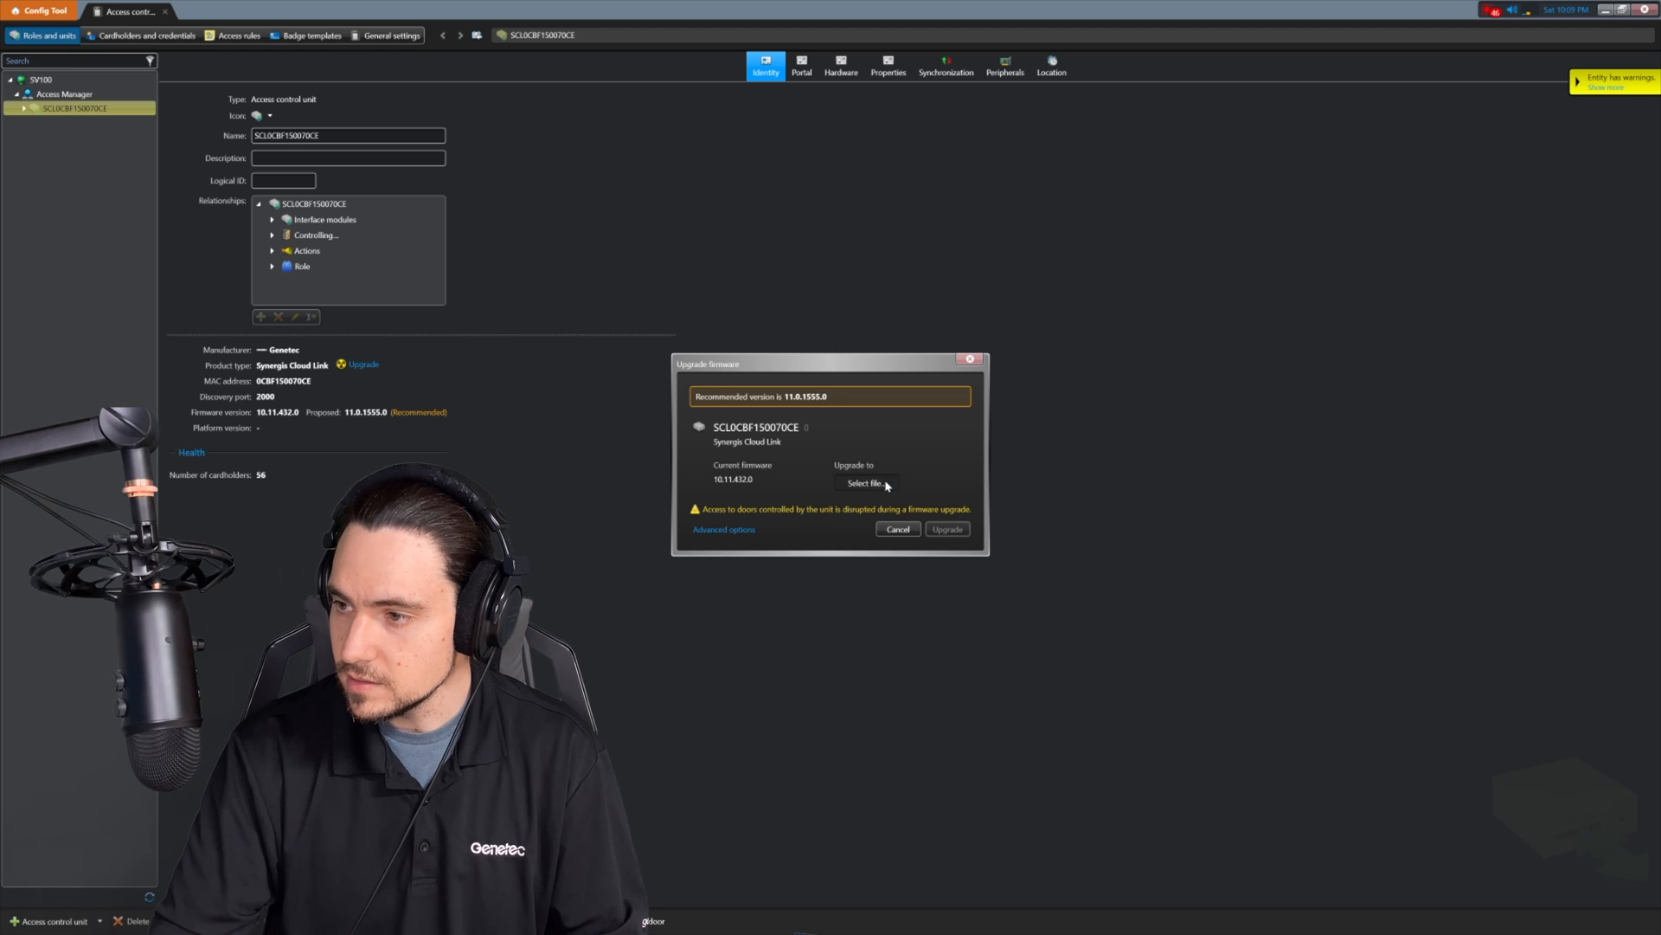
{"action": "left_click", "coordinate": [865, 482]}
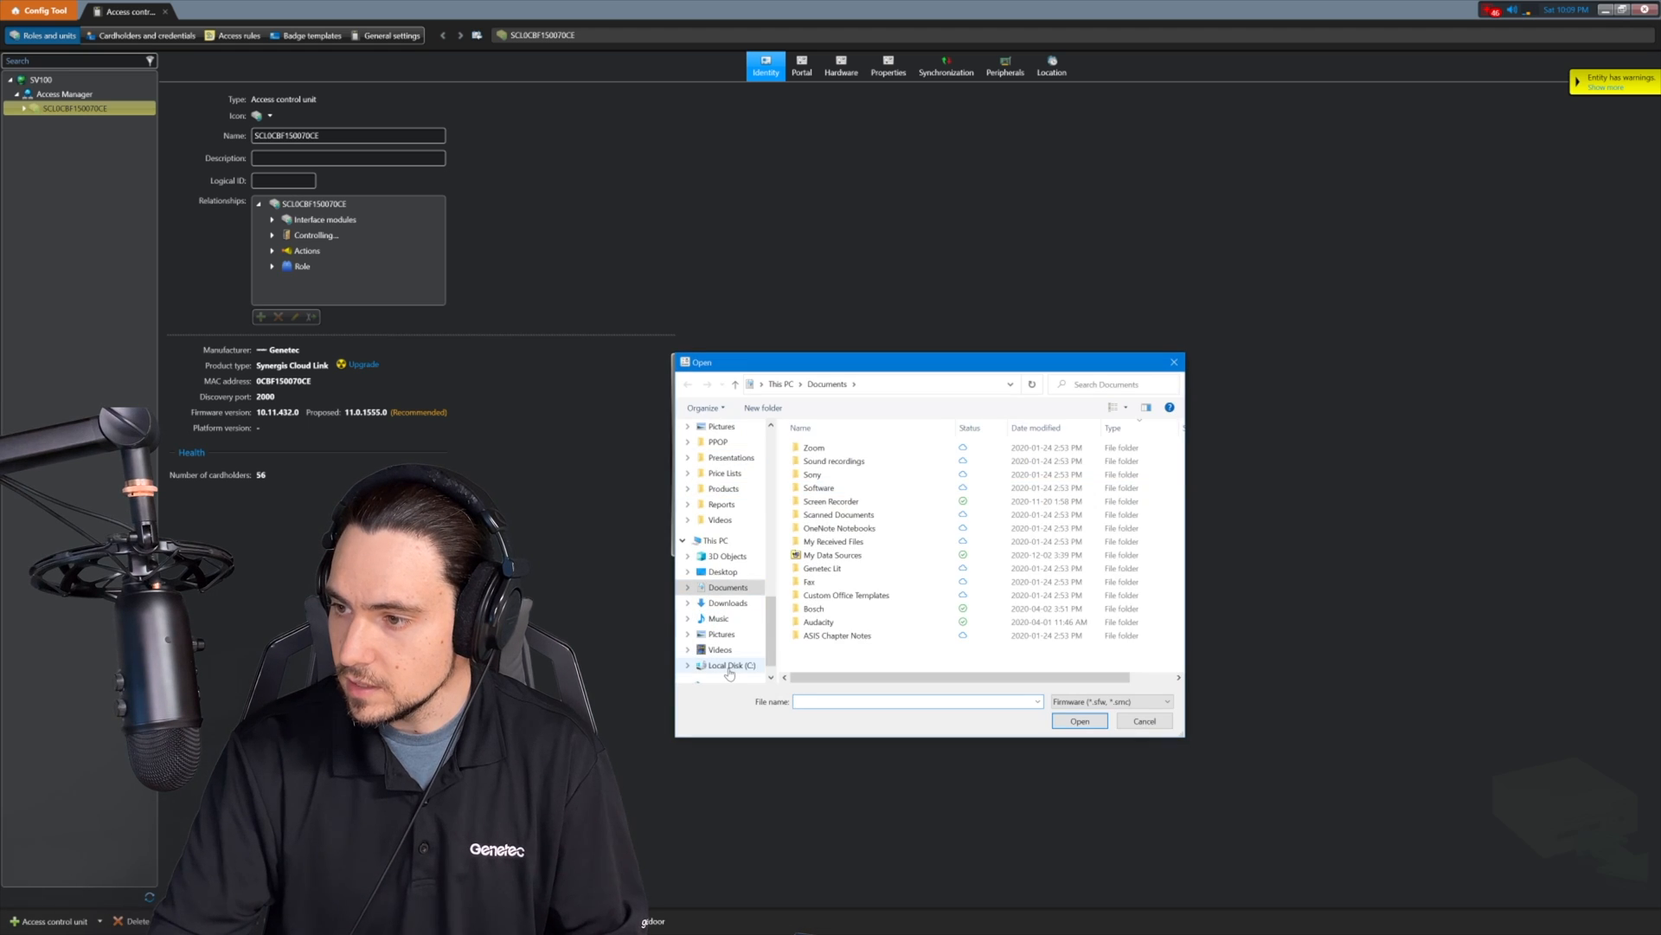
{"action": "left_click", "coordinate": [728, 665]}
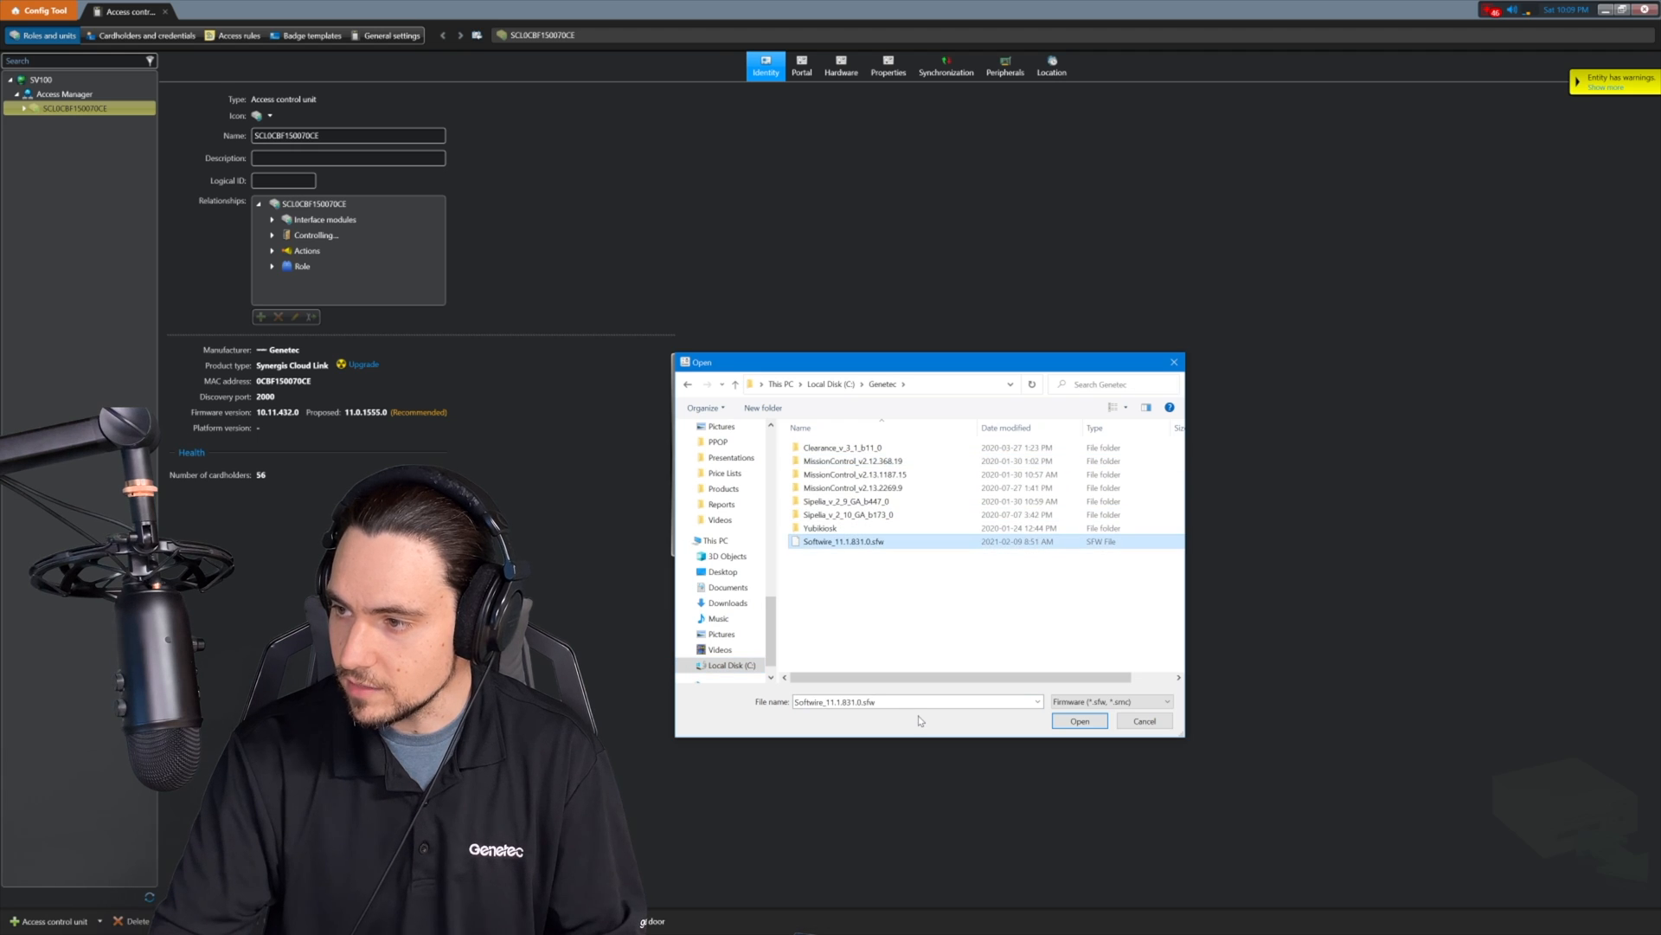
{"action": "mouse_move", "coordinate": [907, 616]}
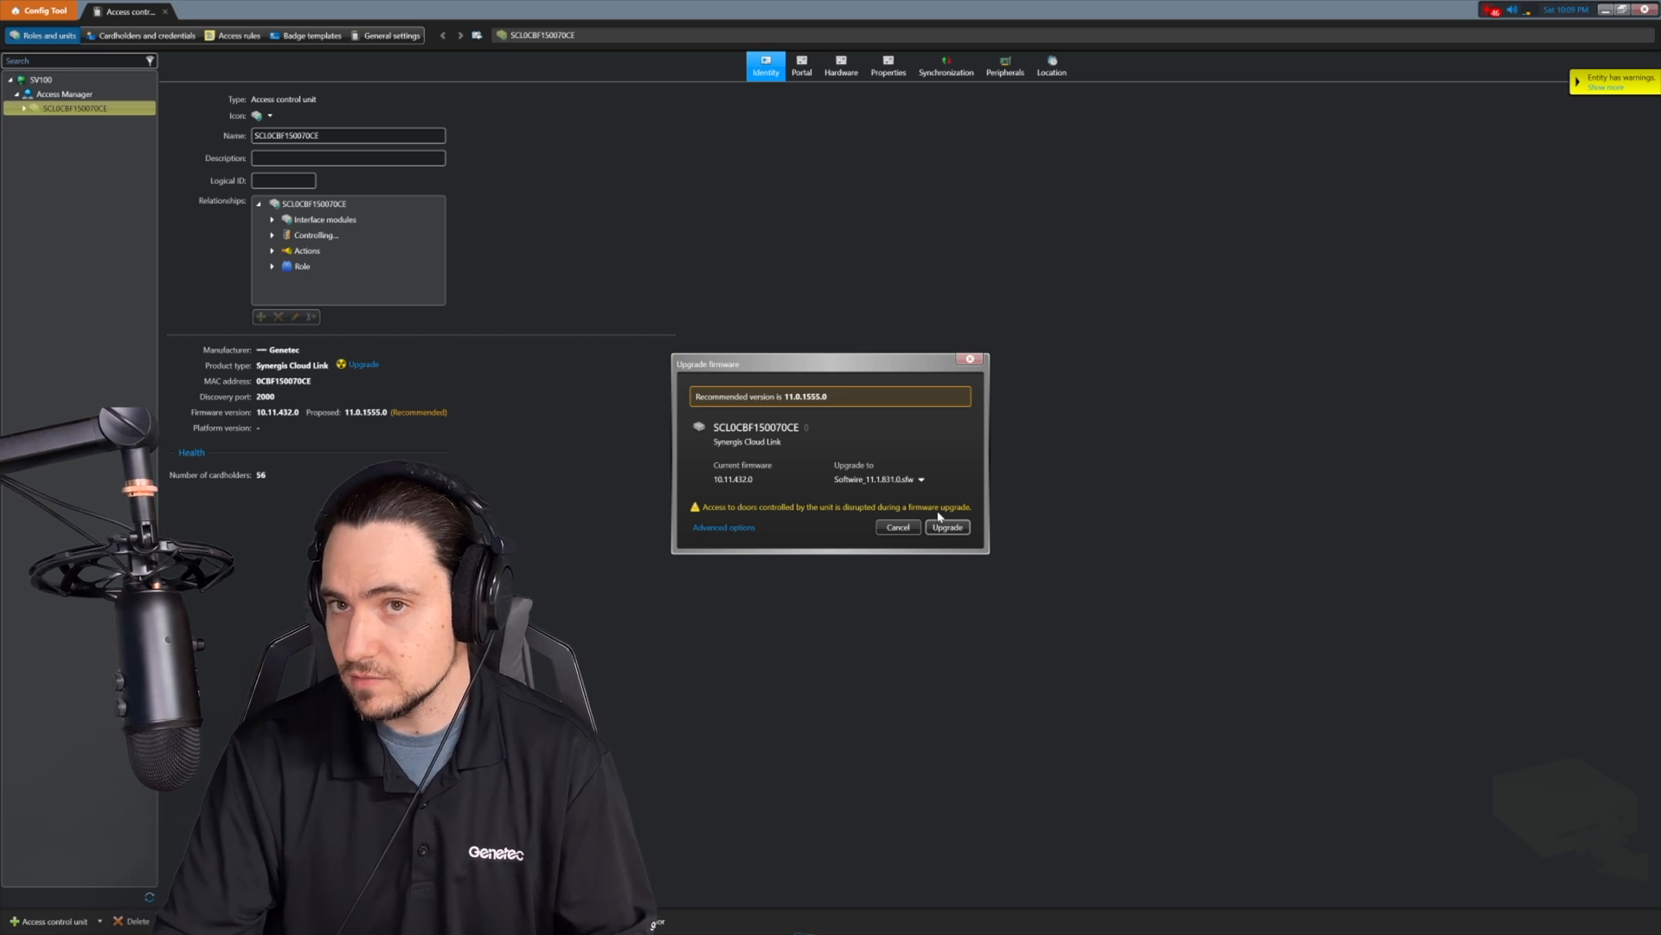
Review the Delay upgrade until option in Advanced options, then launch the upgrade.
{"action": "left_click", "coordinate": [724, 526]}
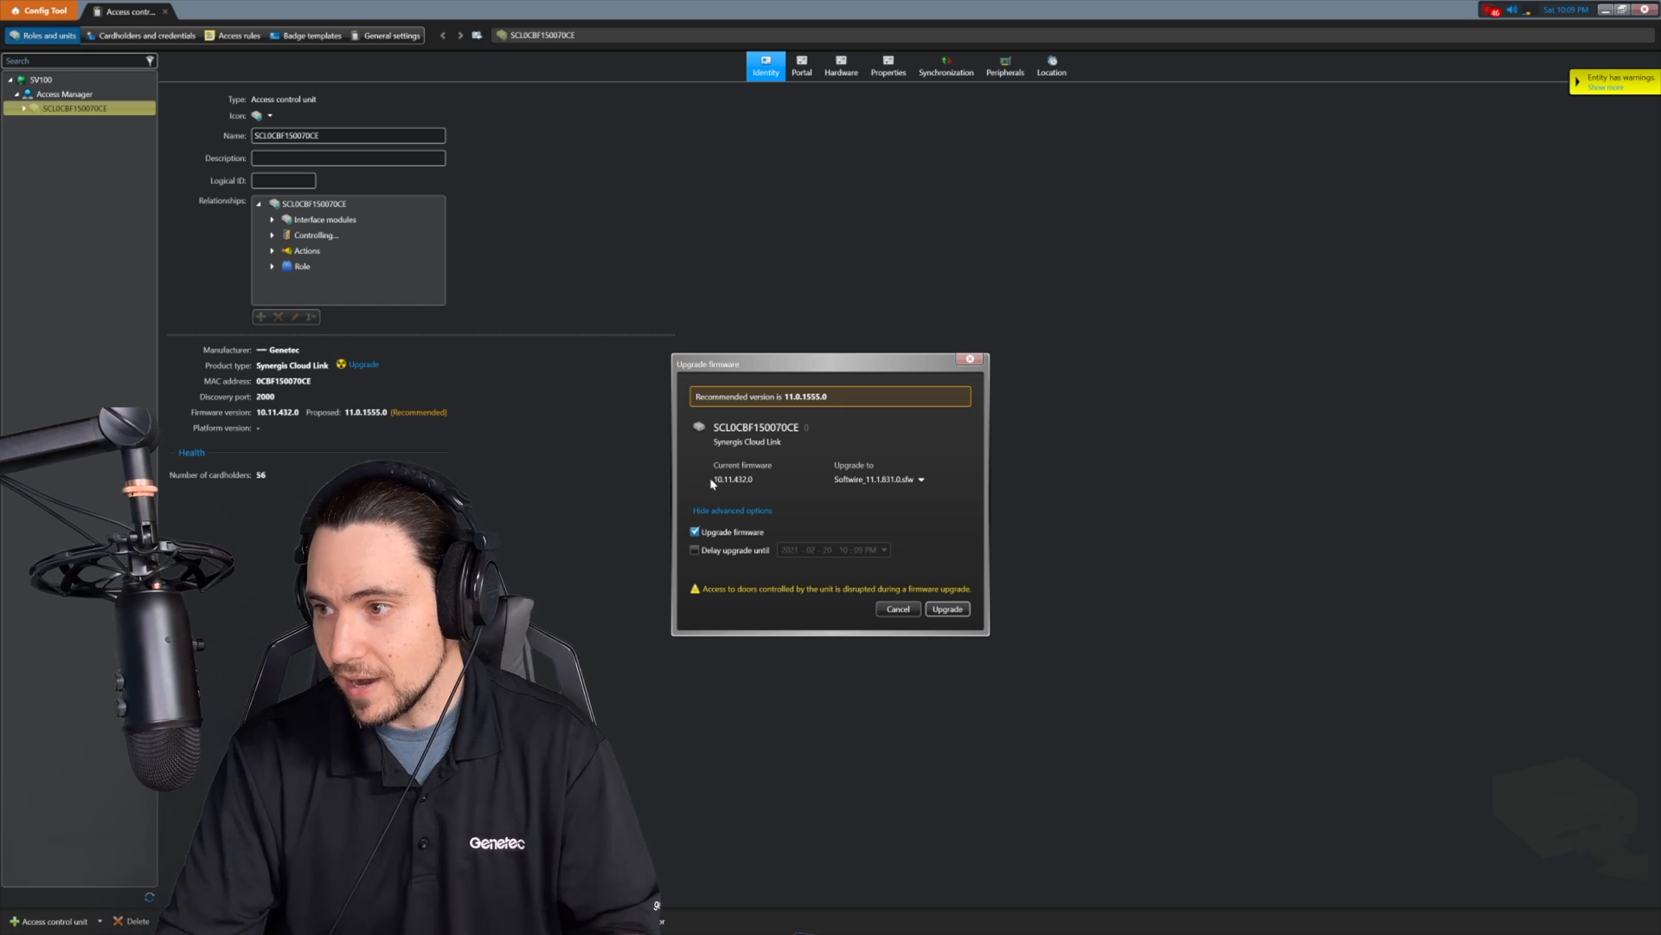
{"action": "left_click", "coordinate": [696, 550]}
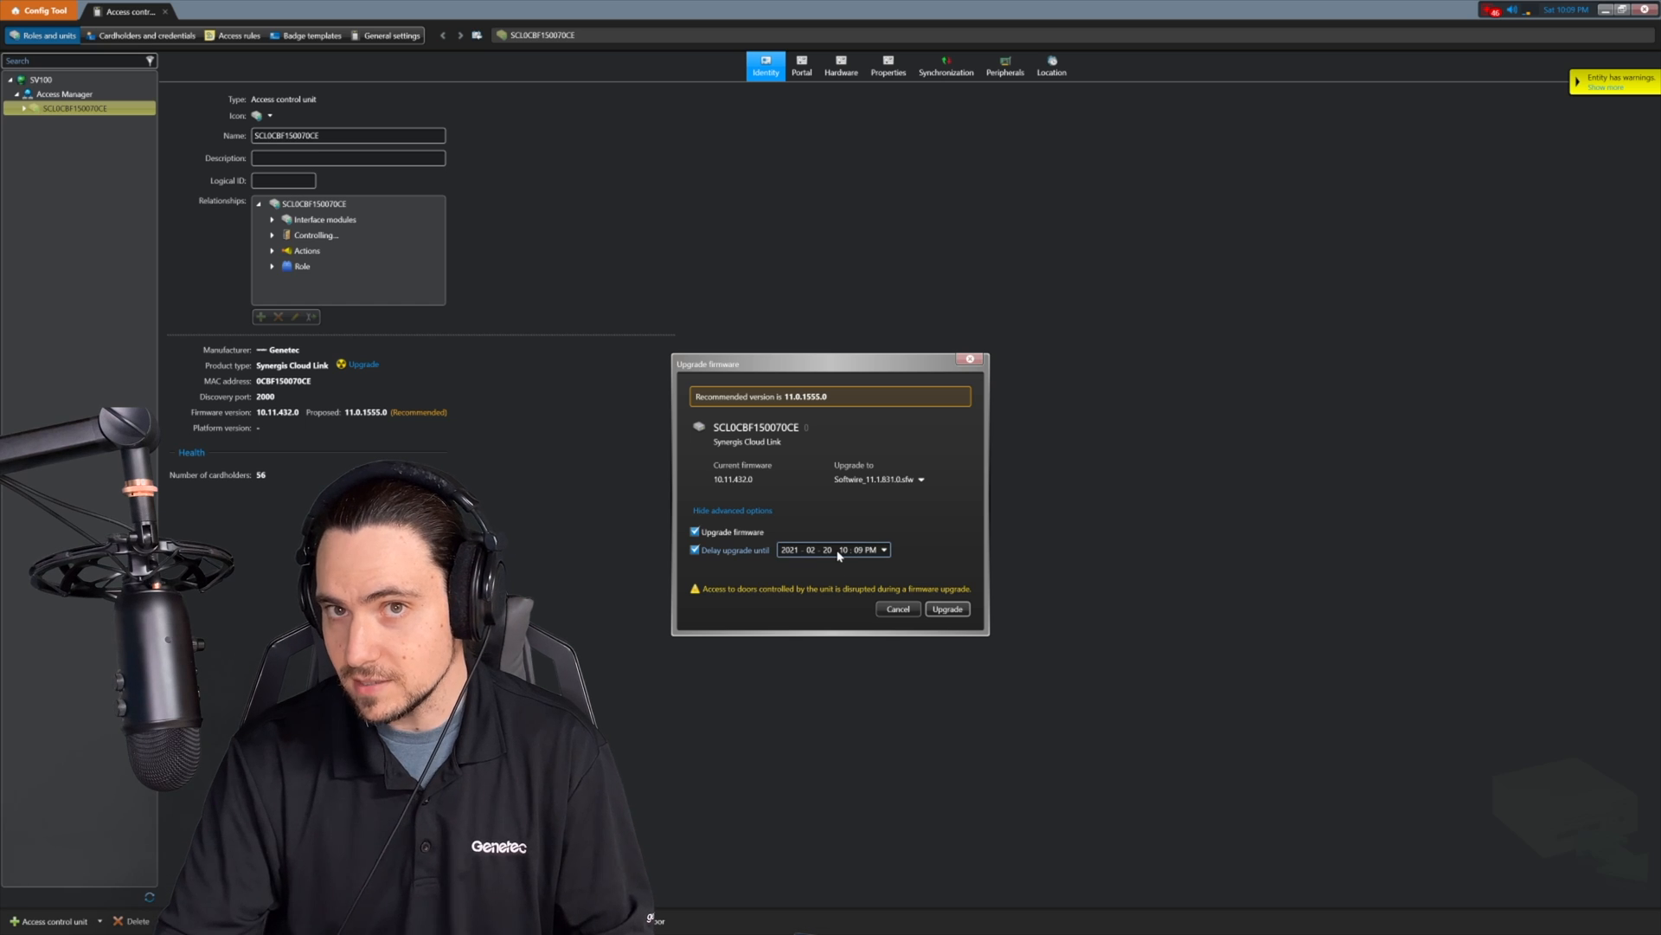
{"action": "left_click", "coordinate": [731, 510]}
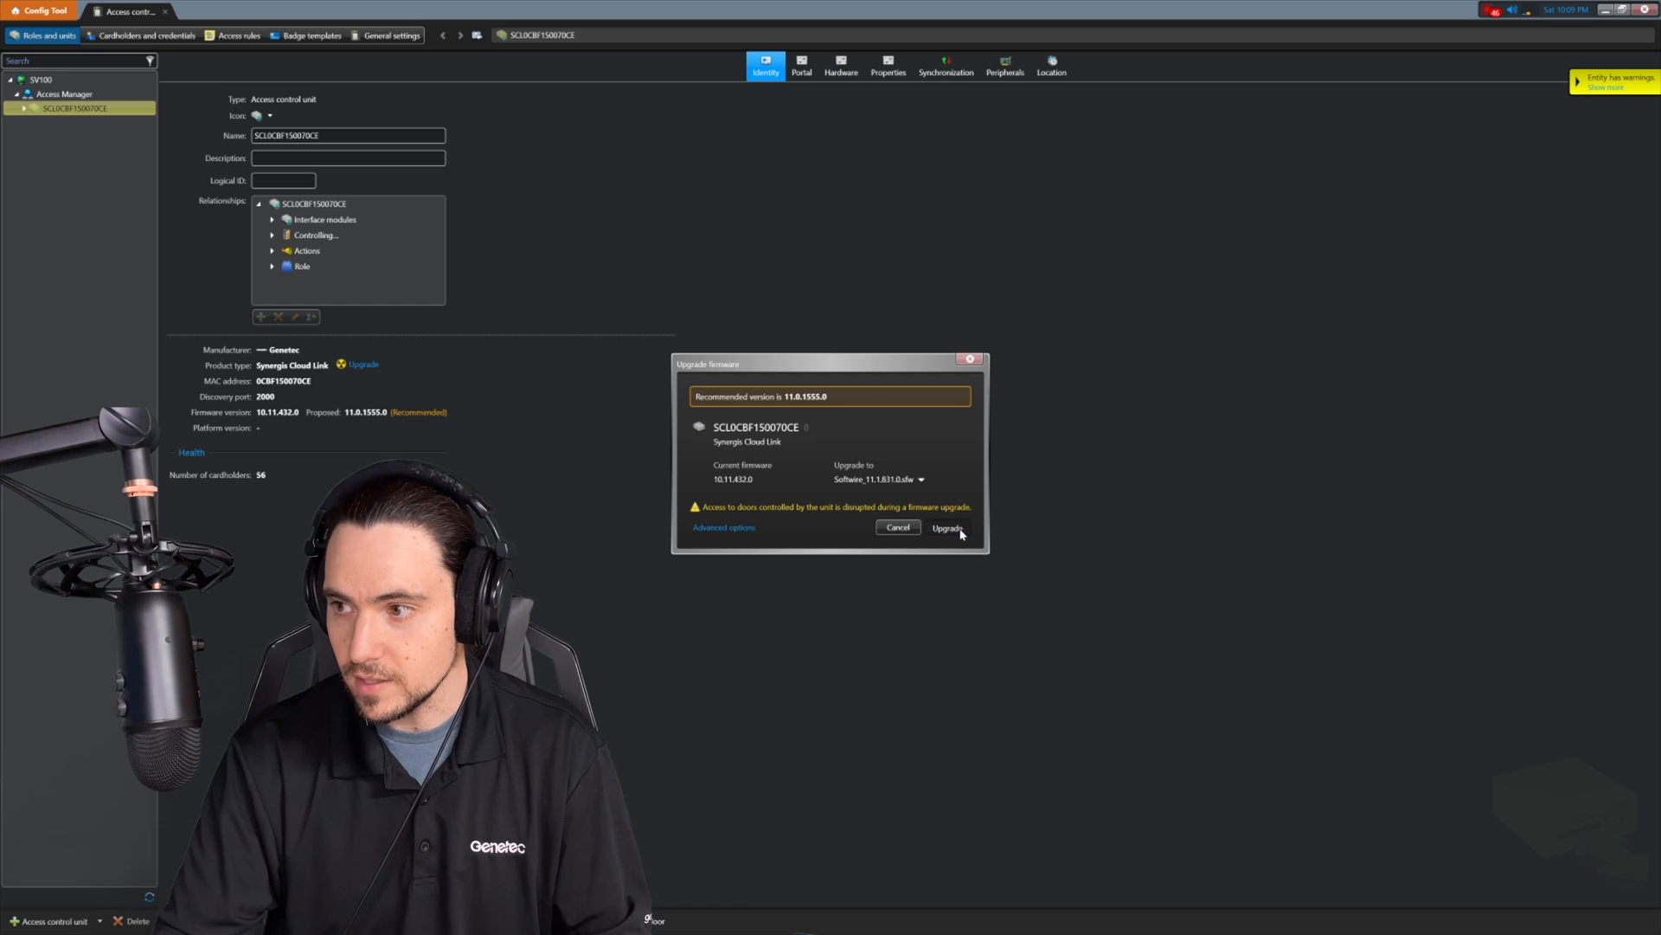
{"action": "left_click", "coordinate": [945, 528]}
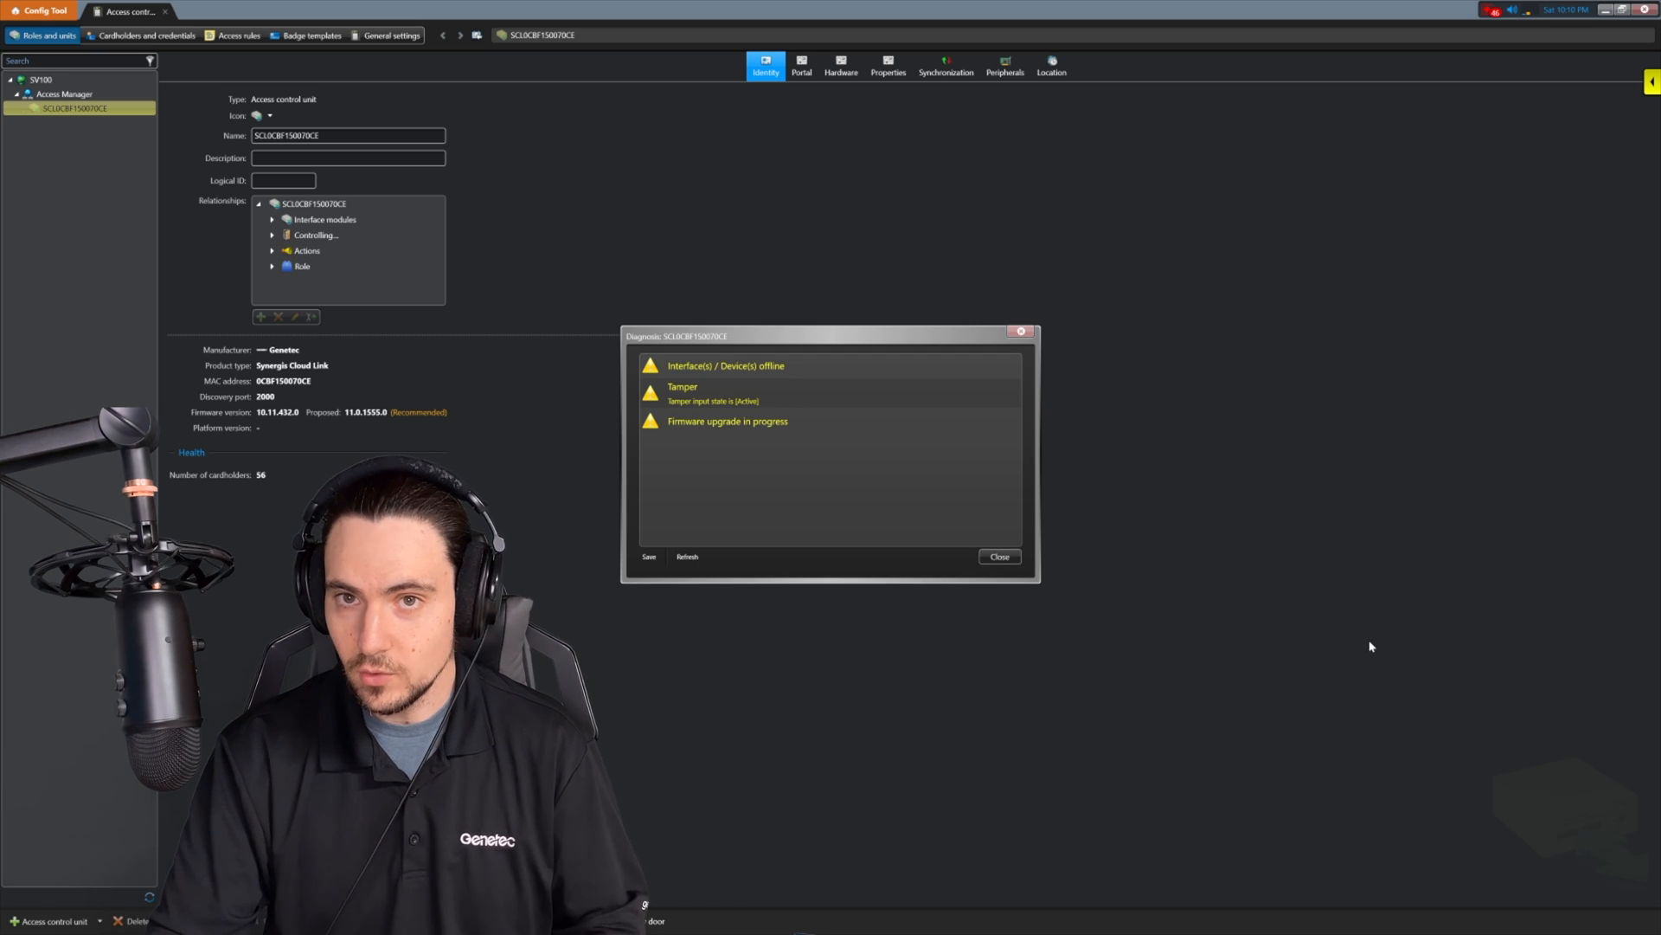